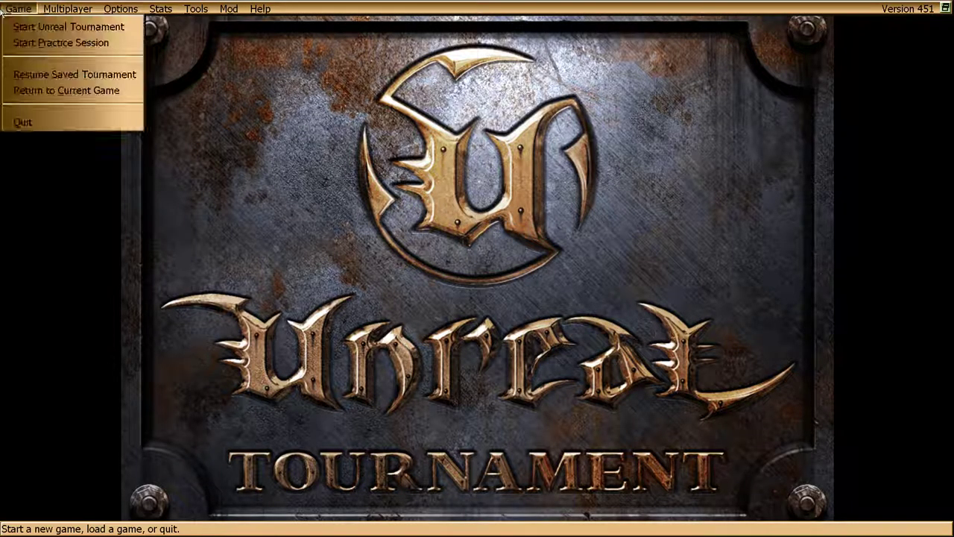
# Review the ctf-ancient practice session's bot and mutator settings, leaving 16 average bots and no mutators.
pyautogui.click(60, 42)
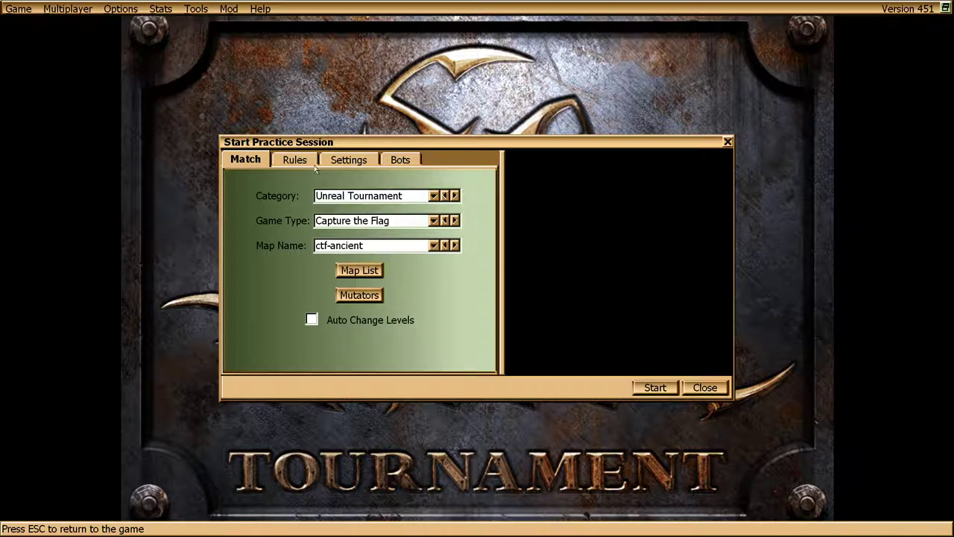
pyautogui.click(400, 158)
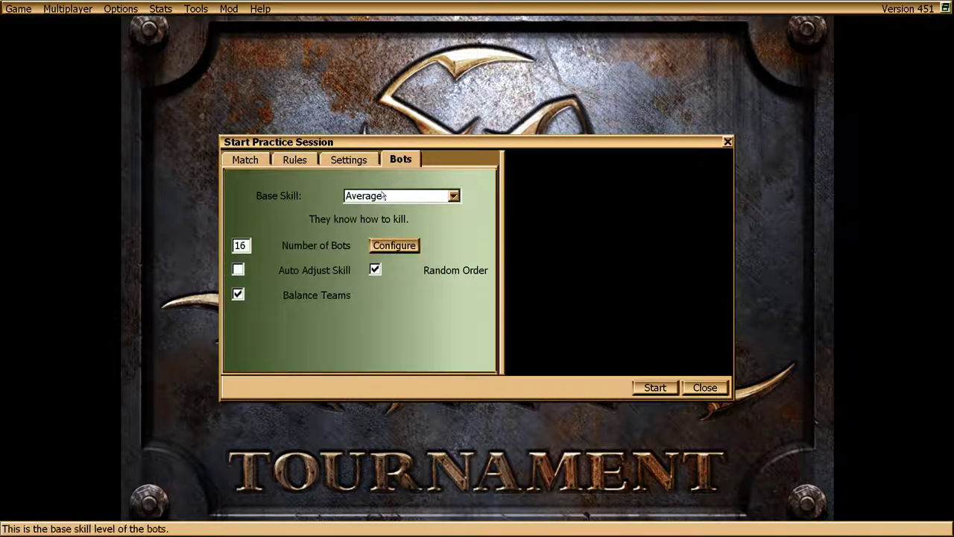
pyautogui.click(245, 158)
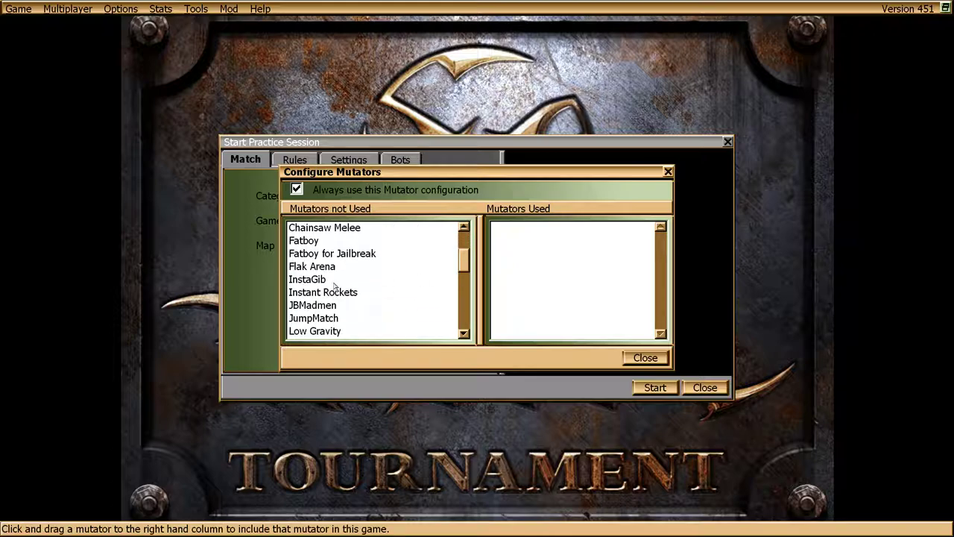
pyautogui.click(644, 358)
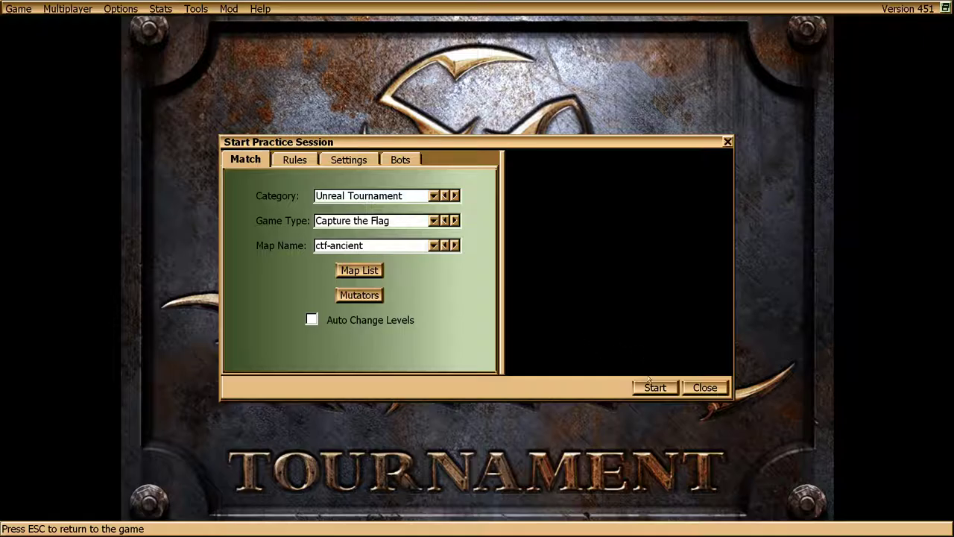
# Close the Start Practice Session window, keeping the ctf-ancient session configured.
pyautogui.click(654, 388)
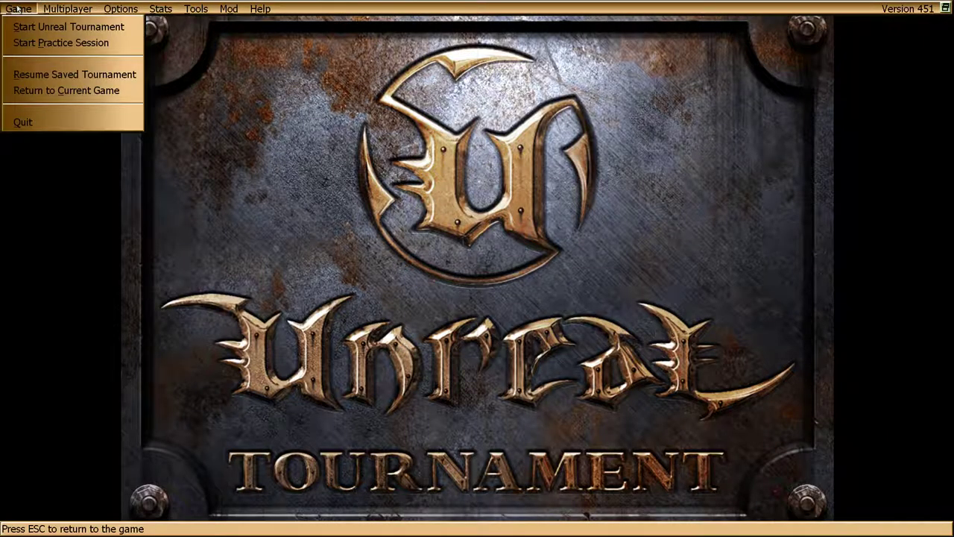
pyautogui.click(61, 41)
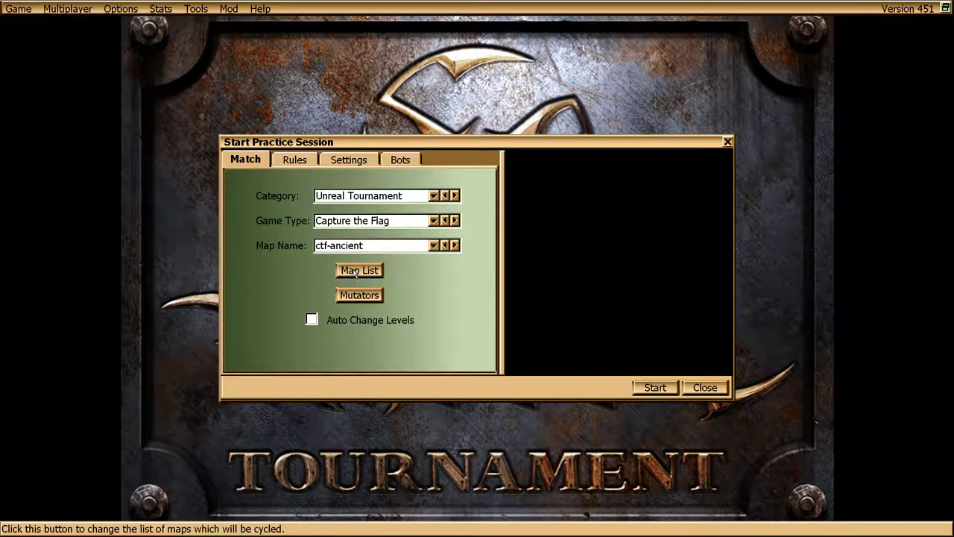
pyautogui.click(359, 295)
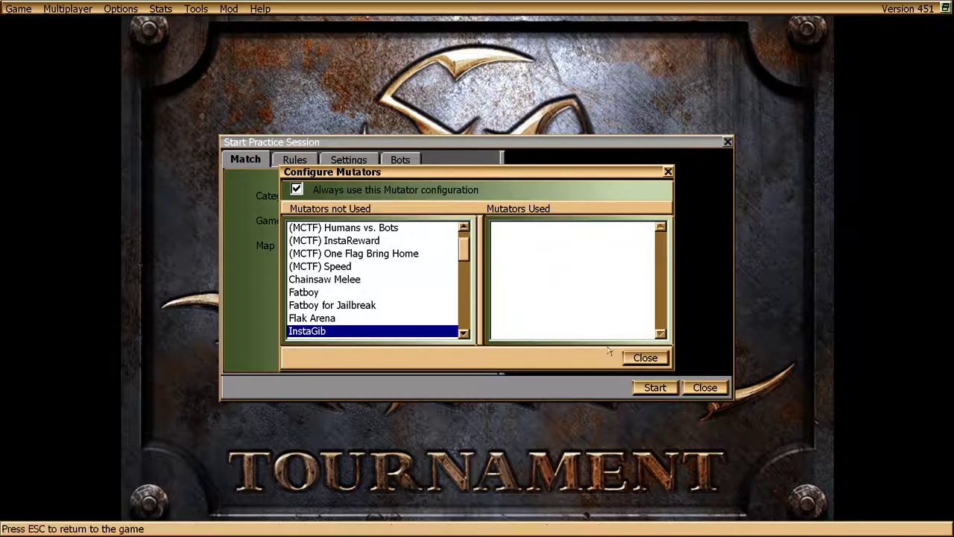
pyautogui.click(119, 9)
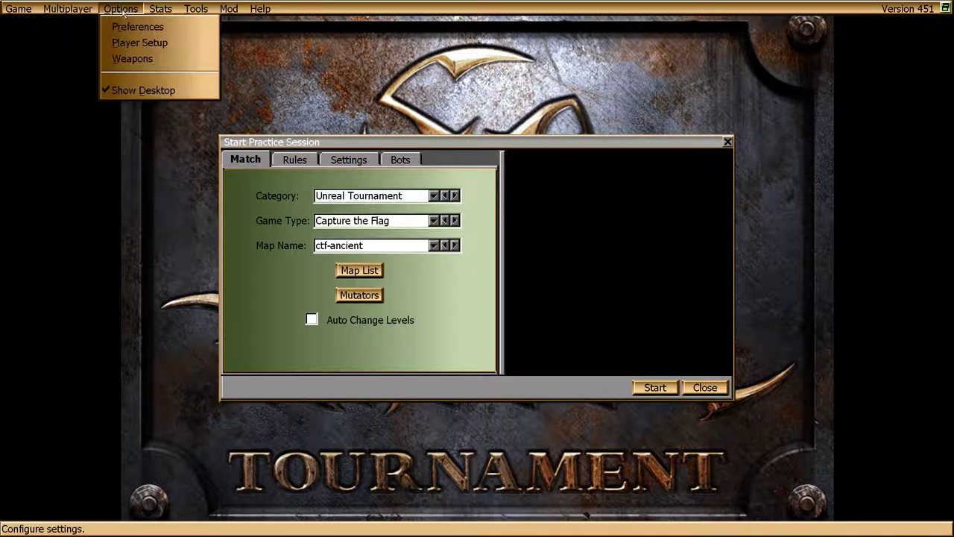
pyautogui.click(140, 42)
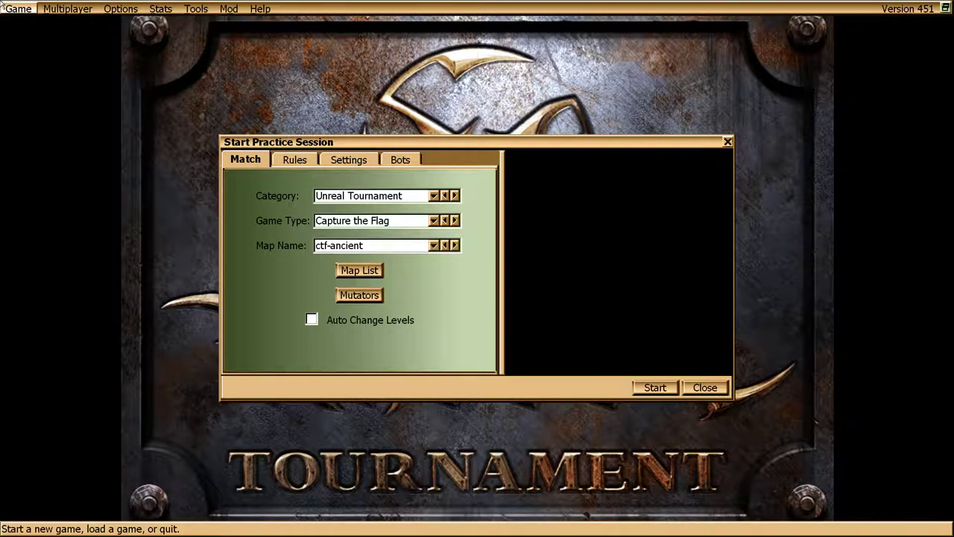
pyautogui.click(654, 388)
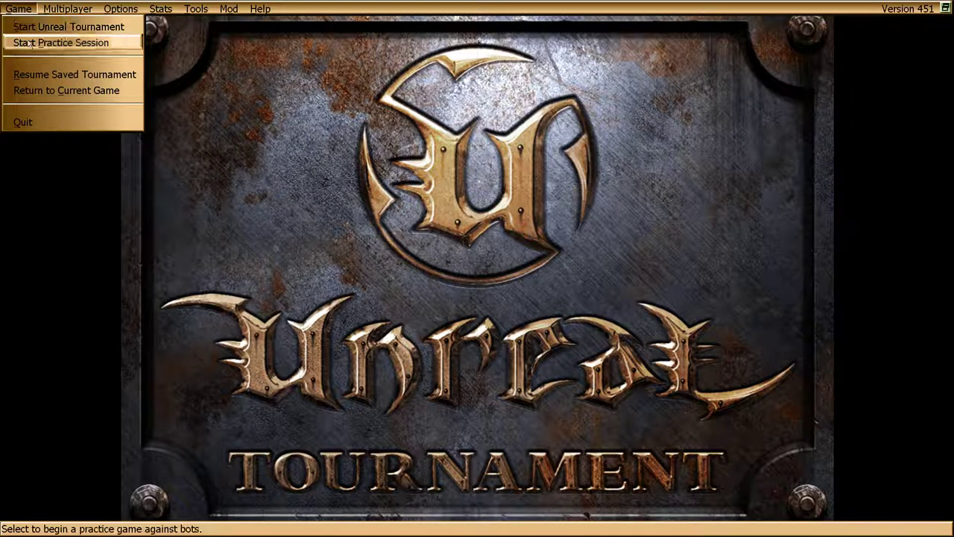
# Start the Capture the Flag practice match on ctf-ancient against Average-skill bots.
pyautogui.click(60, 41)
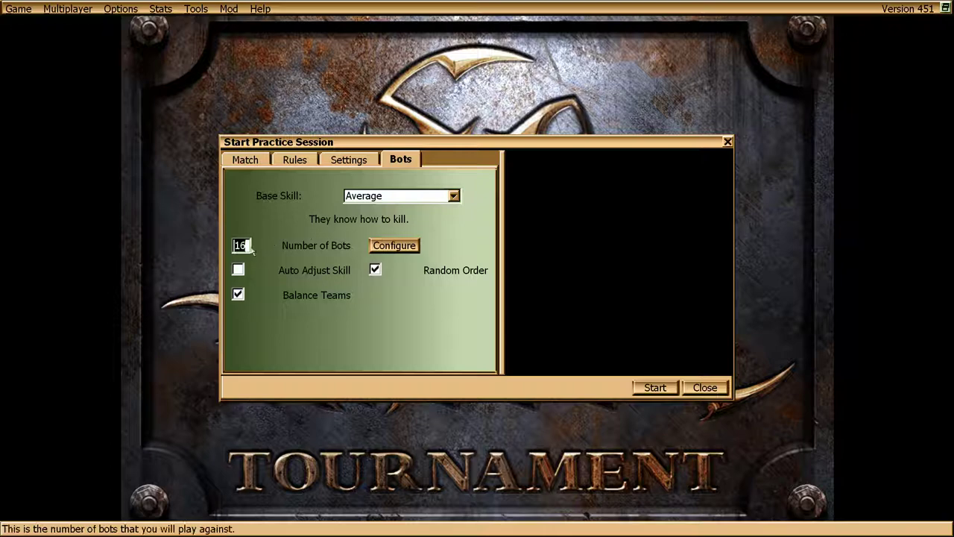
pyautogui.click(653, 388)
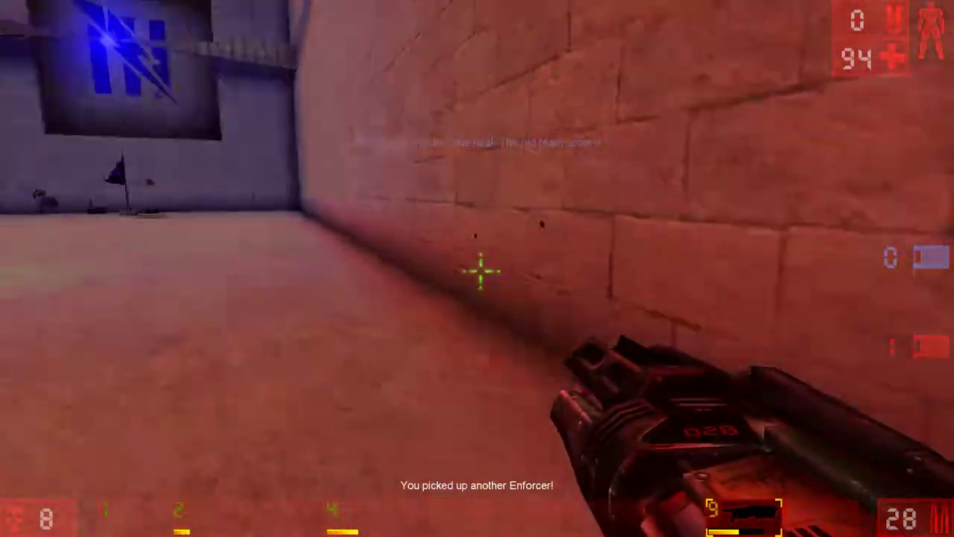
pyautogui.moveTo(477, 268)
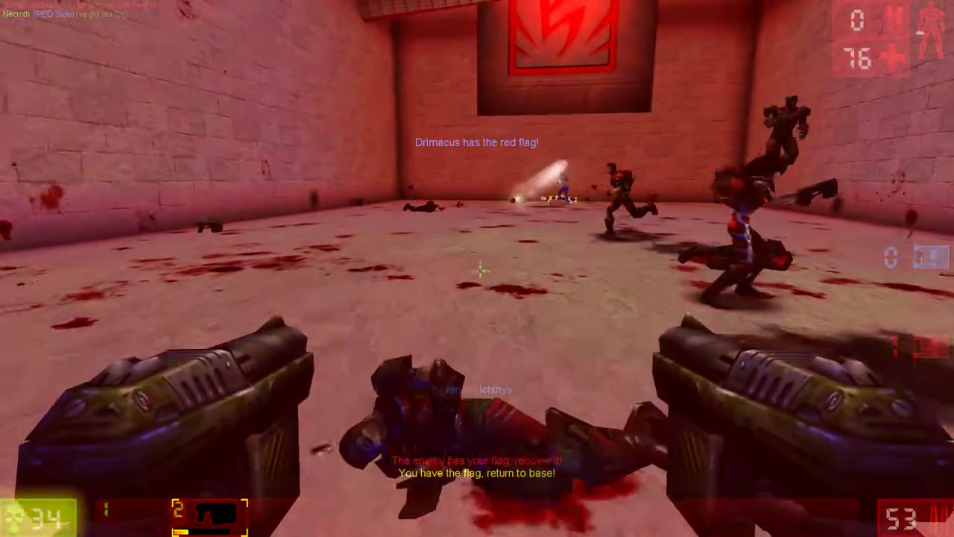
# Switch the practice map to CTF-B3HotFootLava2 and start the new match.
pyautogui.click(477, 269)
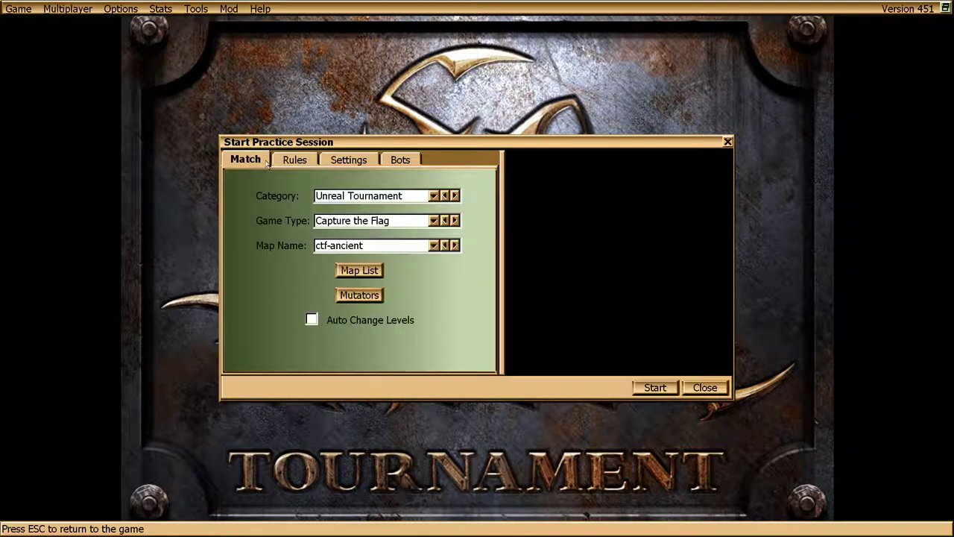
pyautogui.click(454, 245)
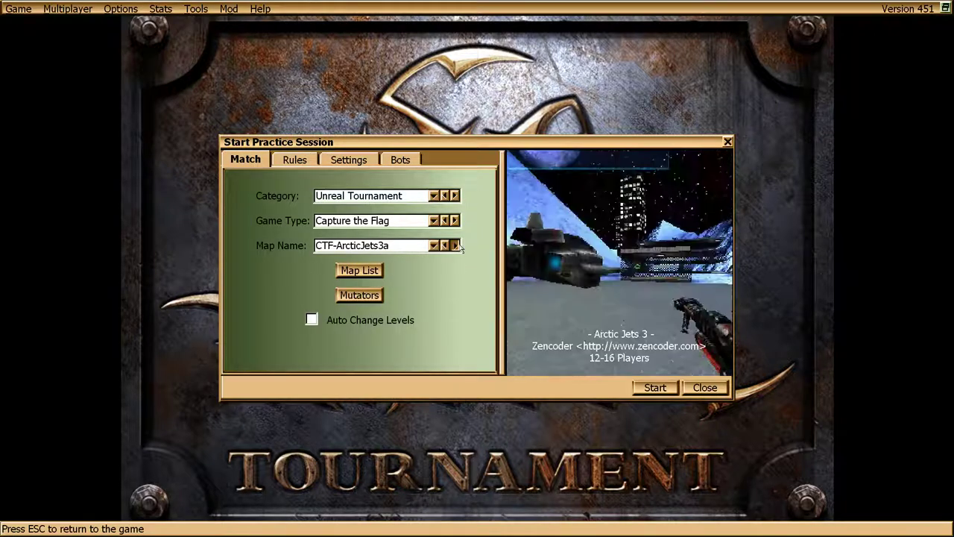
pyautogui.click(454, 245)
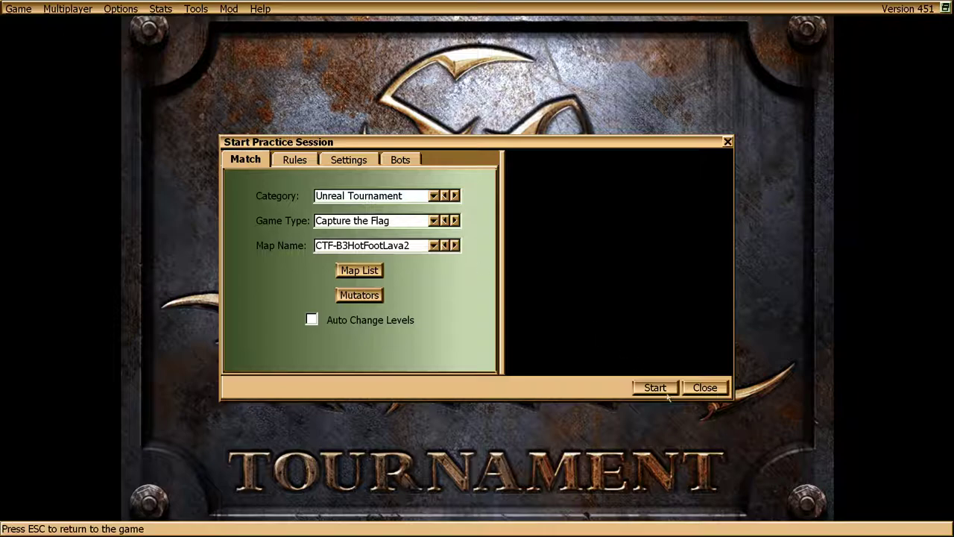
pyautogui.click(654, 387)
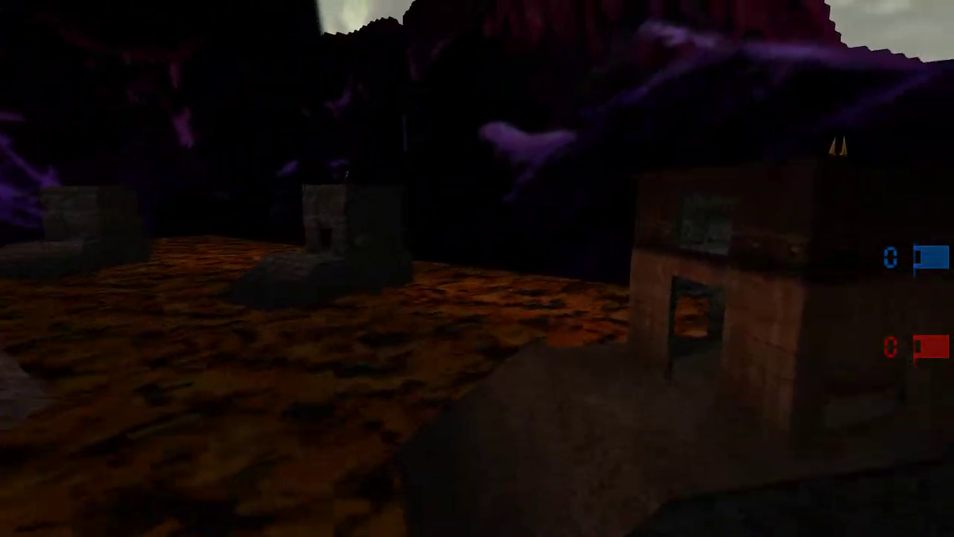
pyautogui.moveTo(477, 268)
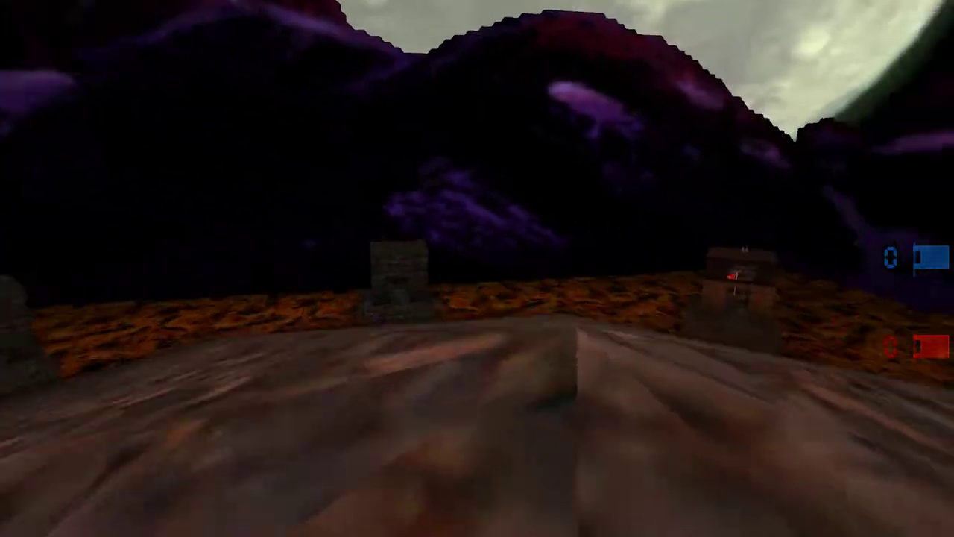
# Roam the CTF-B3HotFootLava2 map in spectator view while scores stay 0-0.
pyautogui.scroll(3)
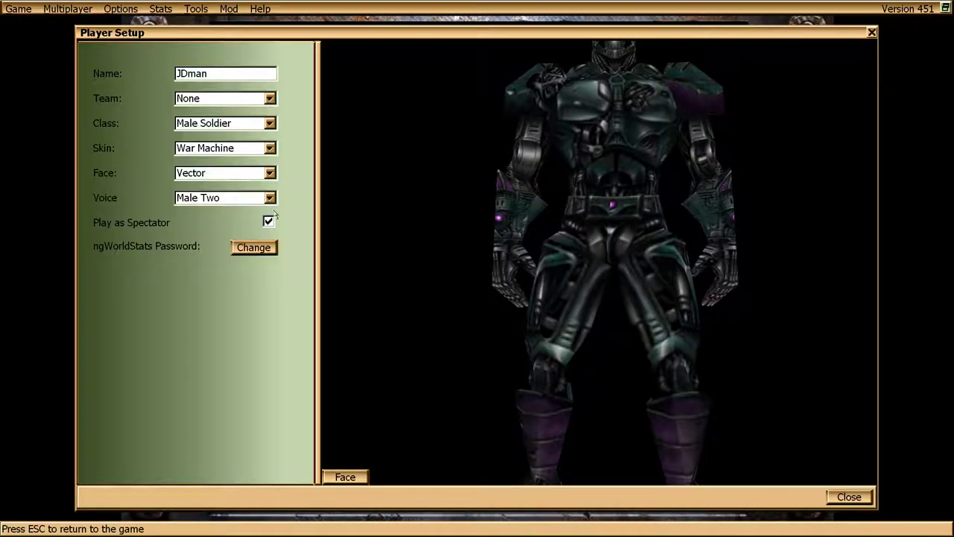
# Turn off Play as Spectator and return to the running lava-map match as a player.
pyautogui.click(18, 9)
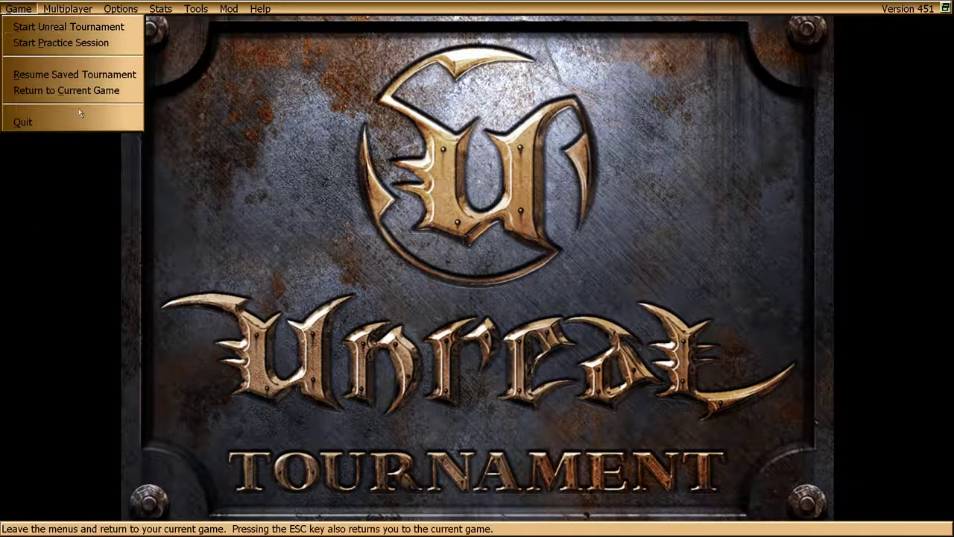
pyautogui.click(65, 90)
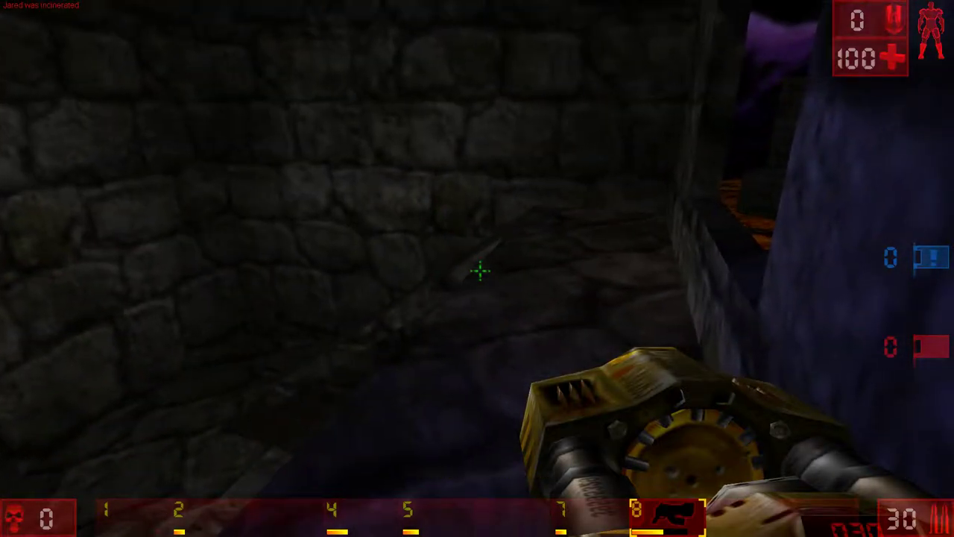
pyautogui.moveTo(477, 268)
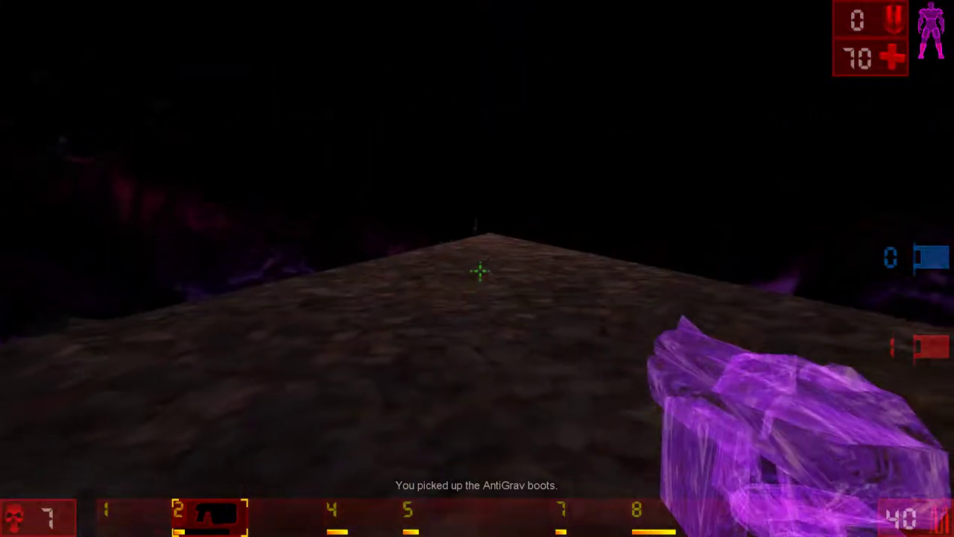
# Leave the match and reopen the practice session setup with CTF-B3HotFootLava2 chosen.
pyautogui.click(477, 268)
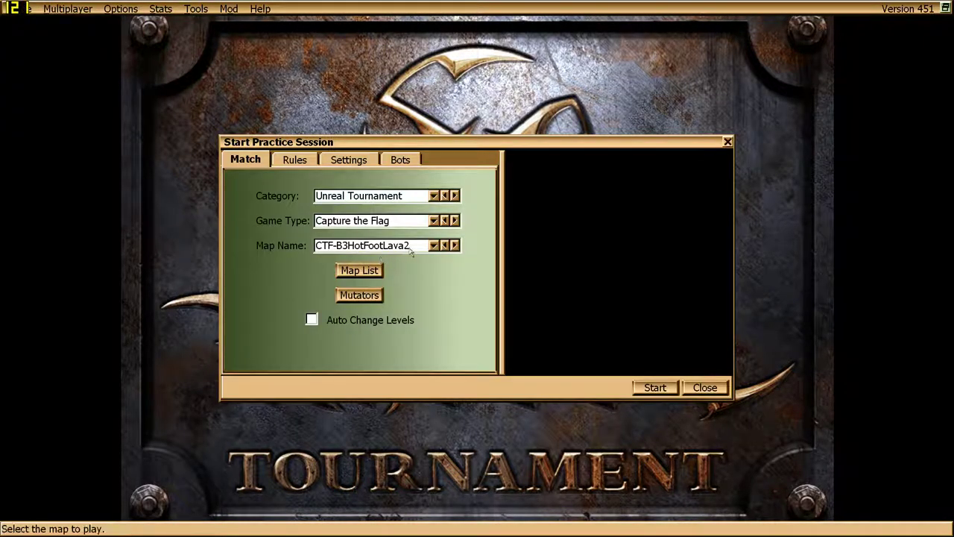
# Select CTF-B3Insanechickens as the map, check the bots, and start the match.
pyautogui.click(454, 245)
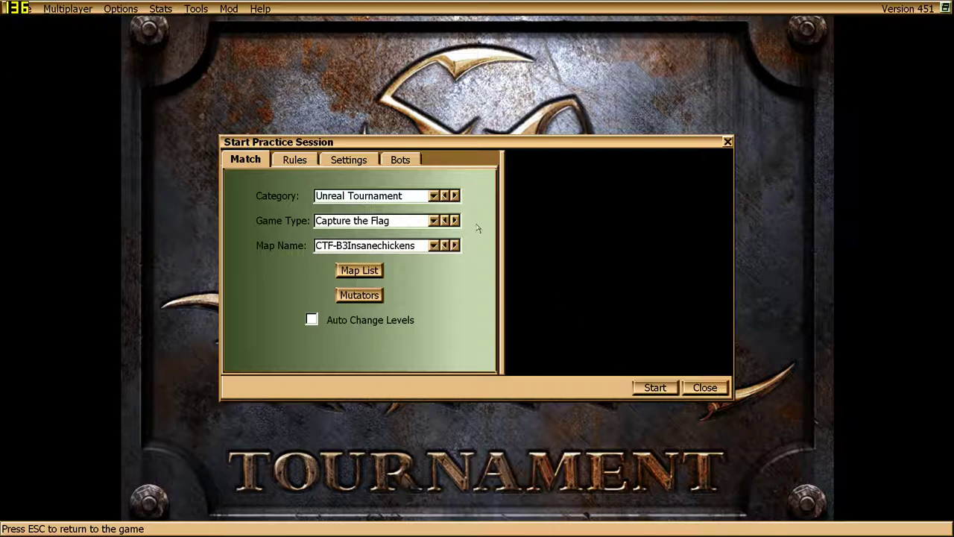
pyautogui.click(400, 158)
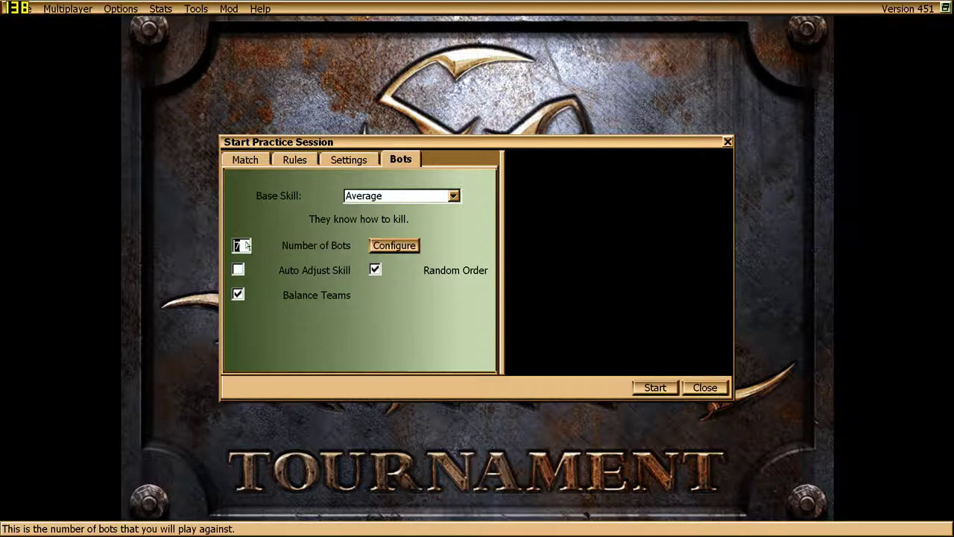
pyautogui.click(655, 387)
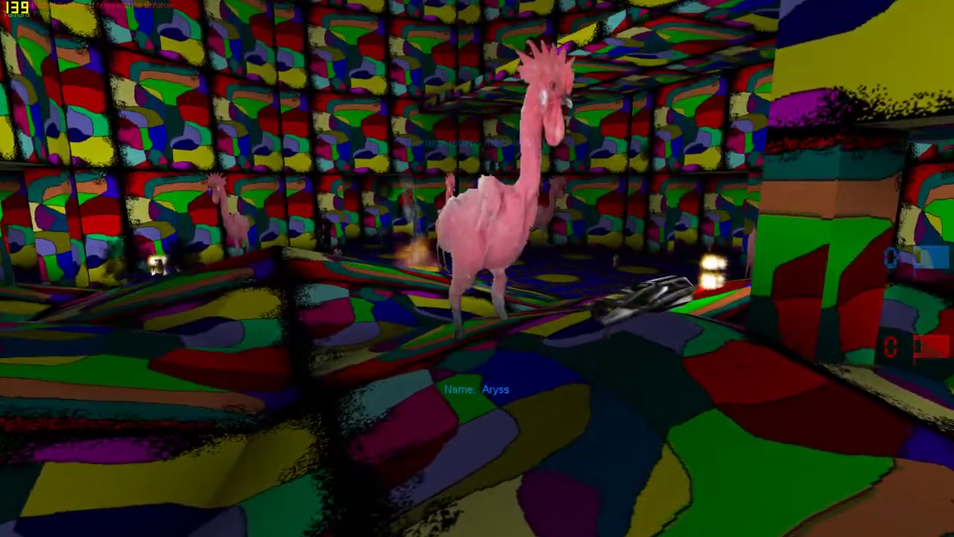
pyautogui.moveTo(477, 268)
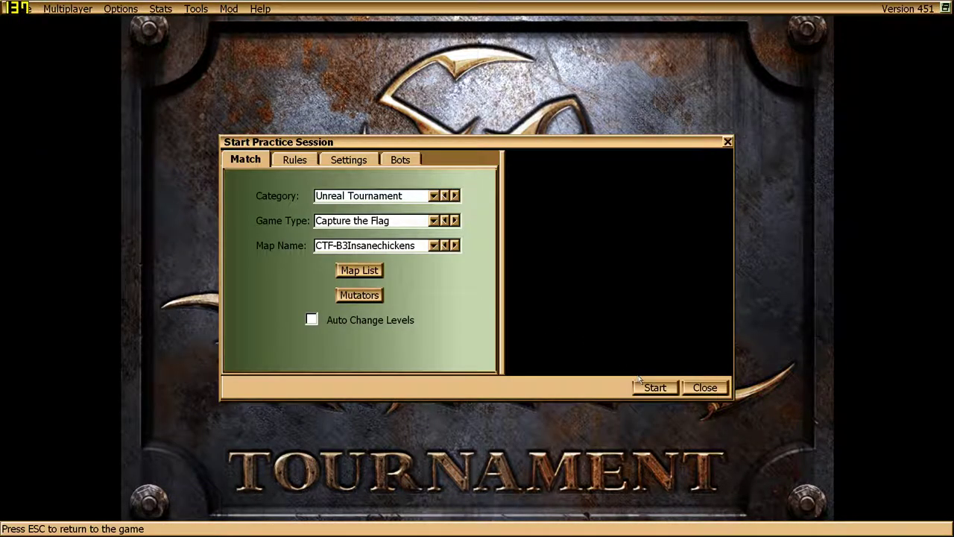
# Restart the Insanechickens practice session set to 8 bots.
pyautogui.click(654, 388)
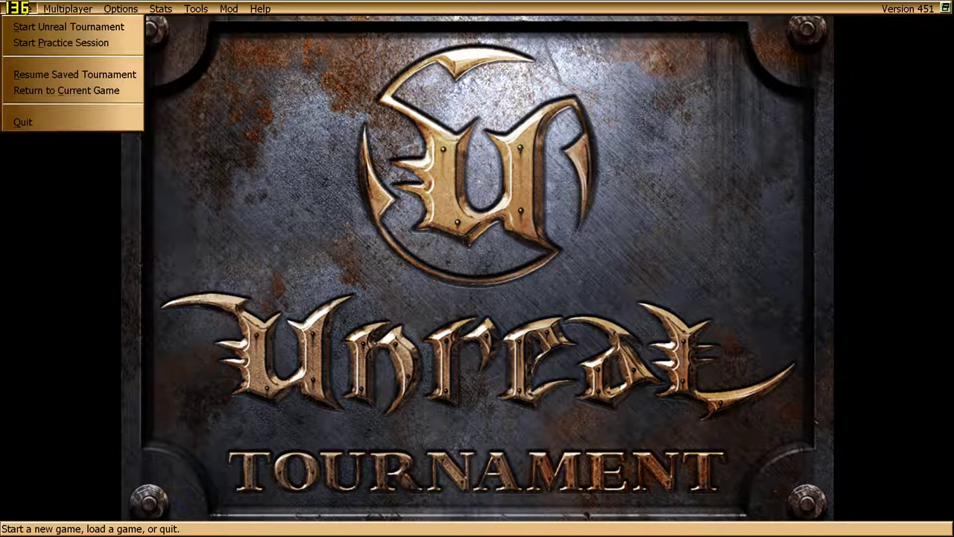
pyautogui.click(60, 41)
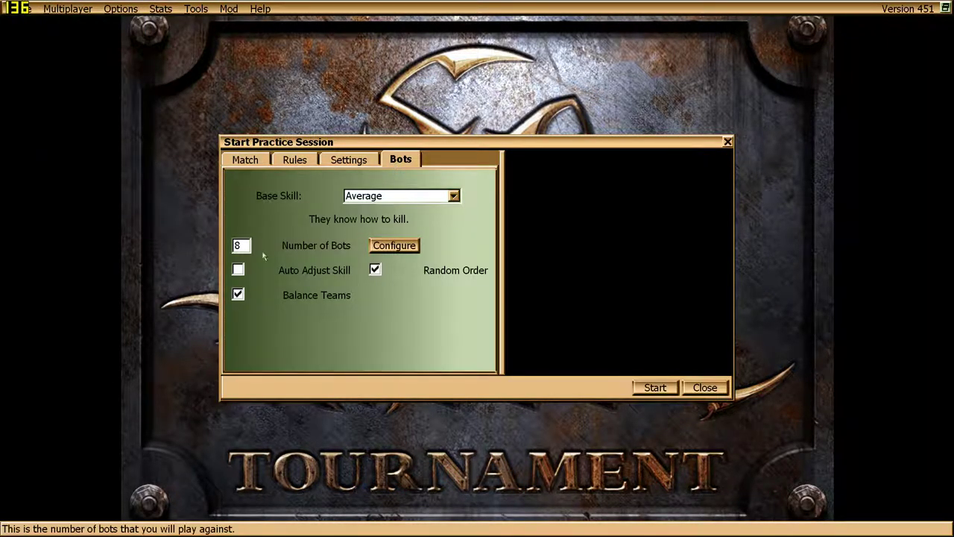
pyautogui.click(654, 388)
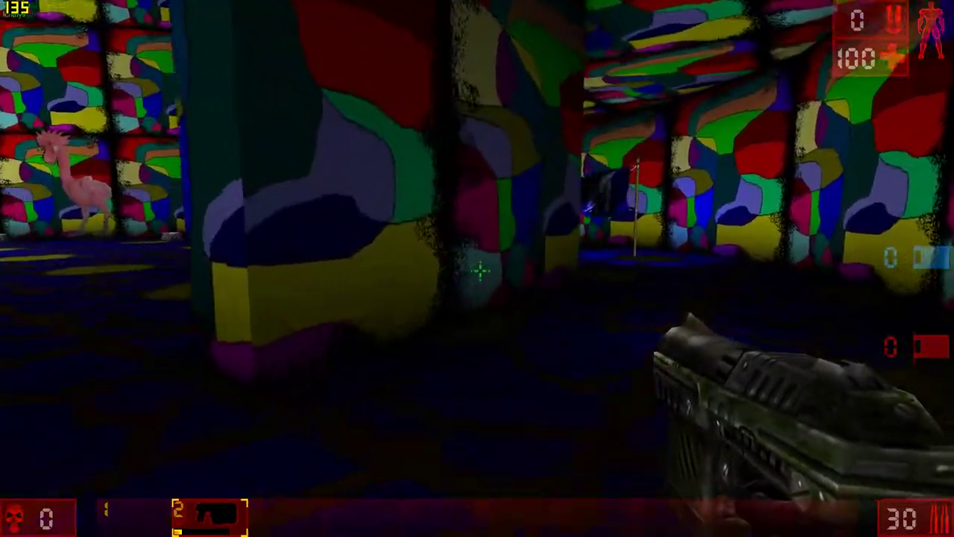
pyautogui.moveTo(477, 268)
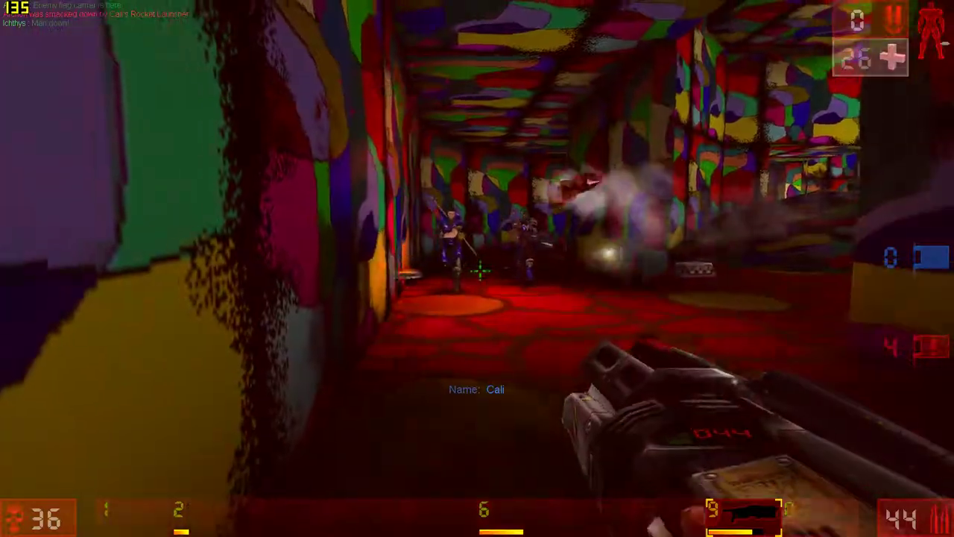
# Shoot the enemy flag carrier Zenith until it dies and drops the red flag.
pyautogui.click(477, 268)
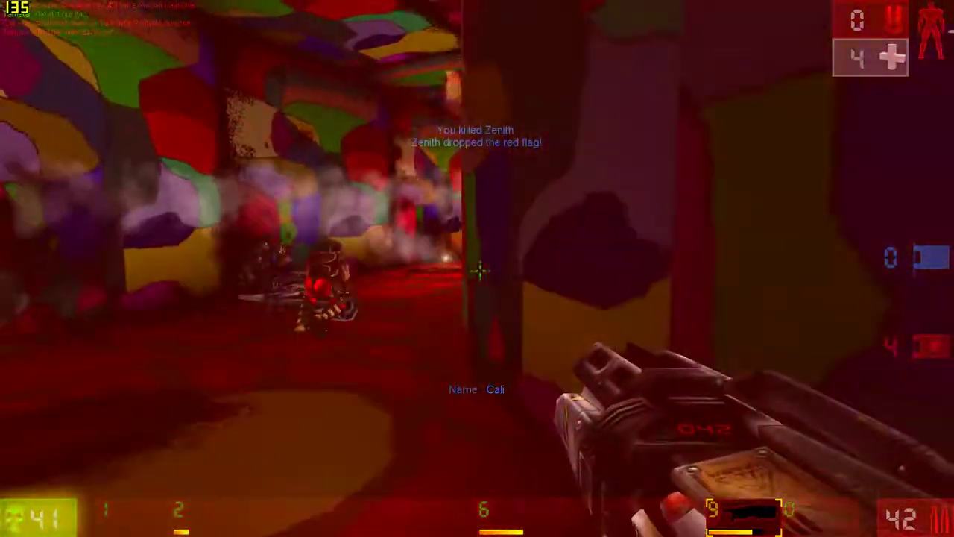